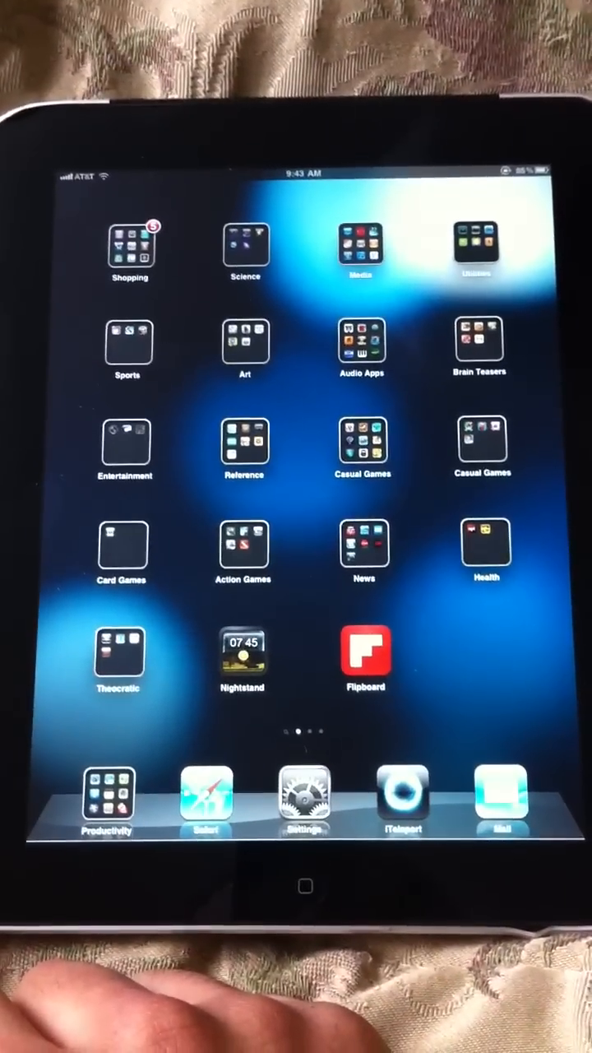
- Launch iAnnotate PDF from the Productivity folder in the dock
left_click(108, 793)
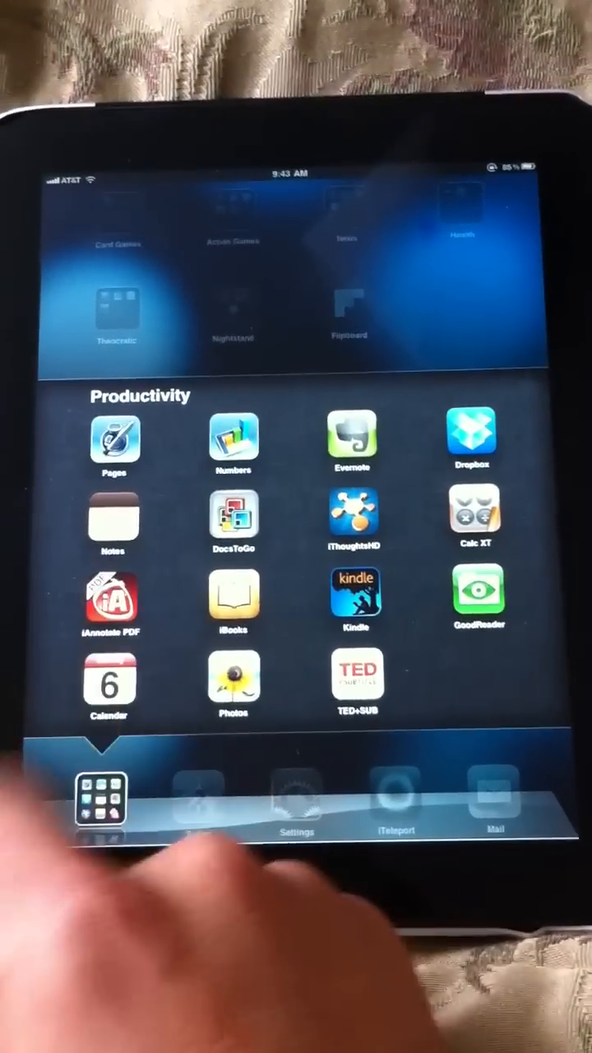
left_click(113, 600)
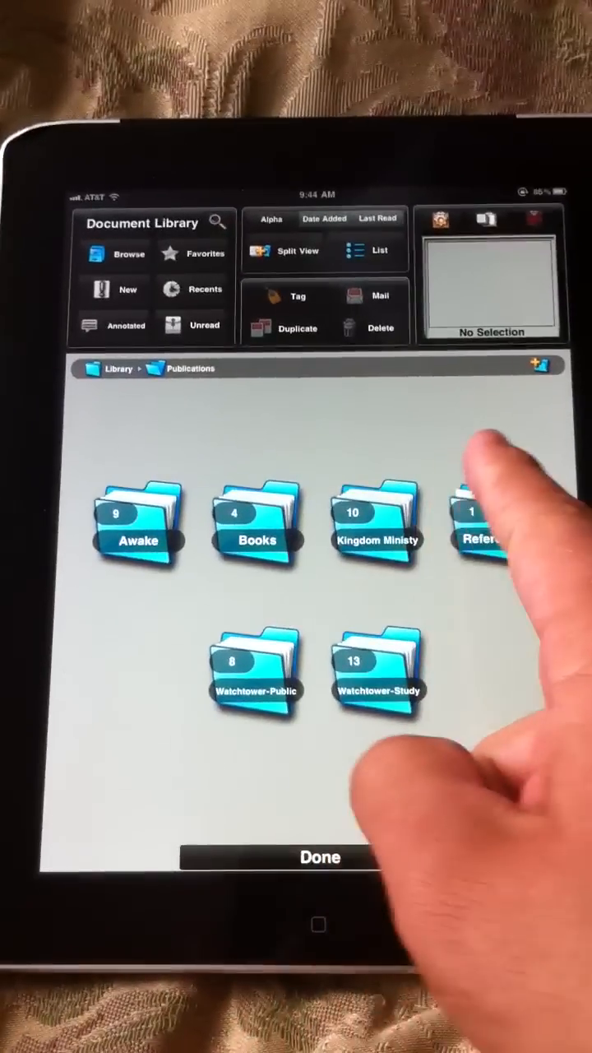
- Open the wp_E_20110301 issue from the Watchtower-Public folder
left_click(377, 522)
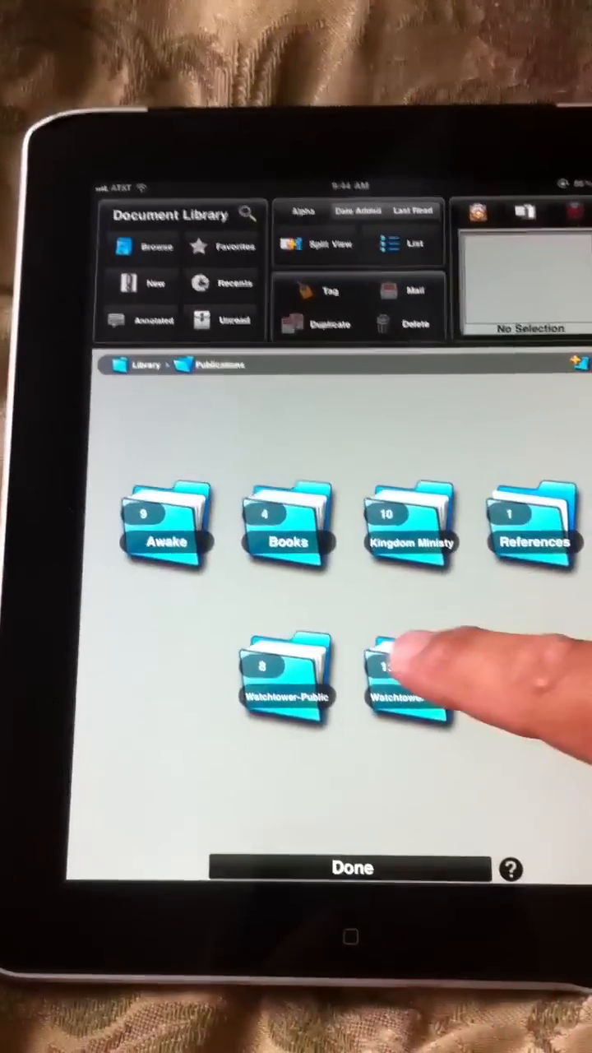
left_click(403, 678)
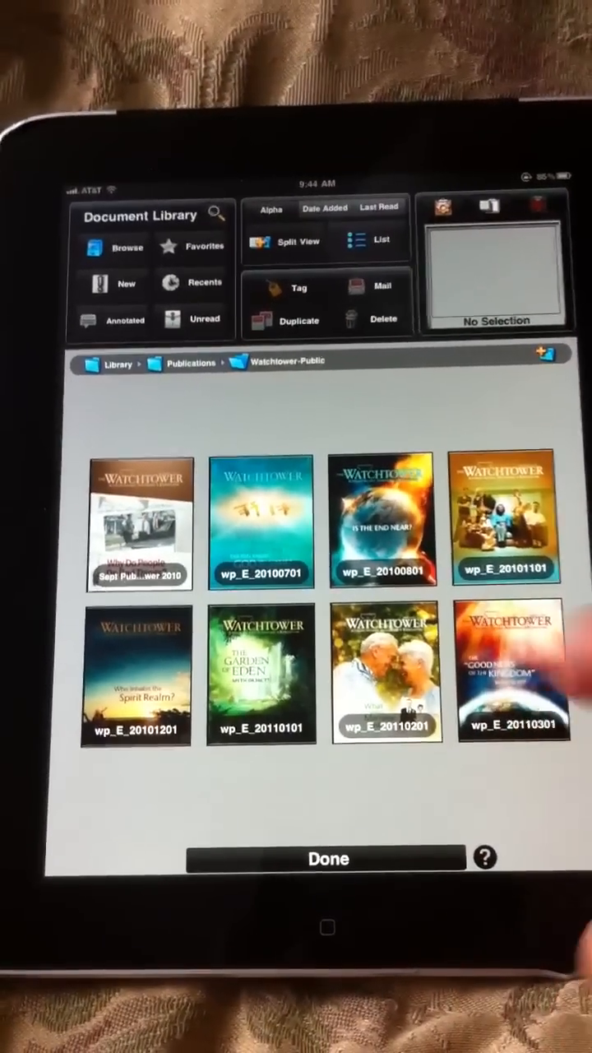
left_click(512, 670)
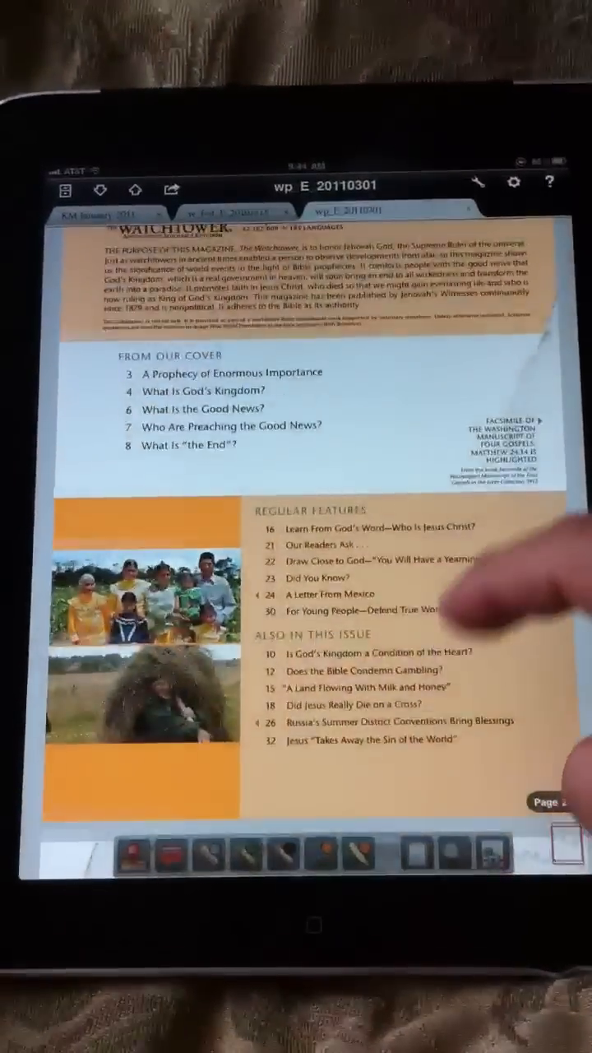
- Scroll through the KM January 2011 document to page 7
scroll("down", 3)
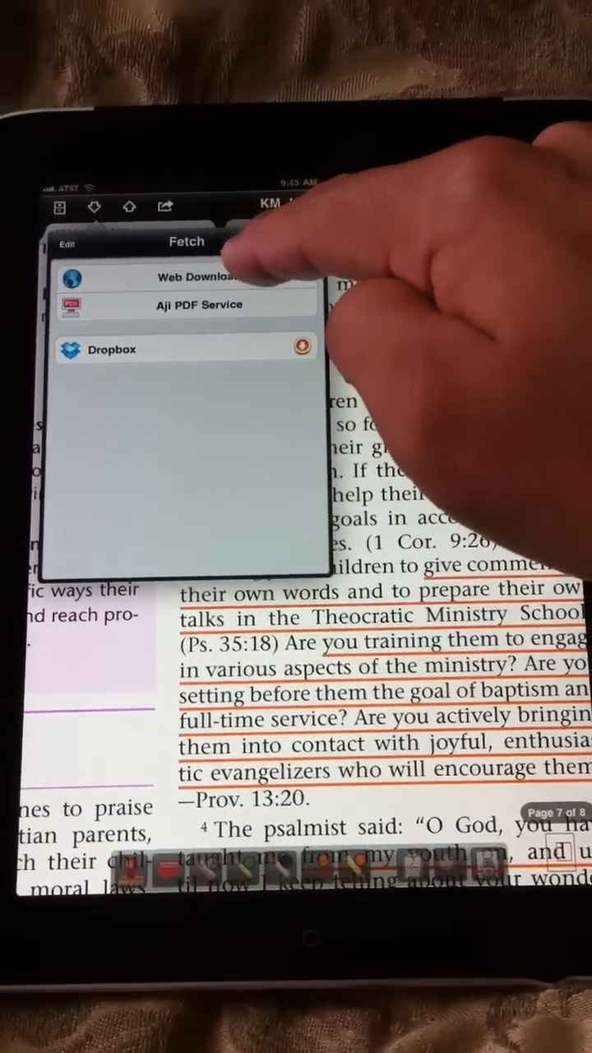
- Download the April 1, 2011 Watchtower (Public) PDF from jw.org into the reader
left_click(198, 277)
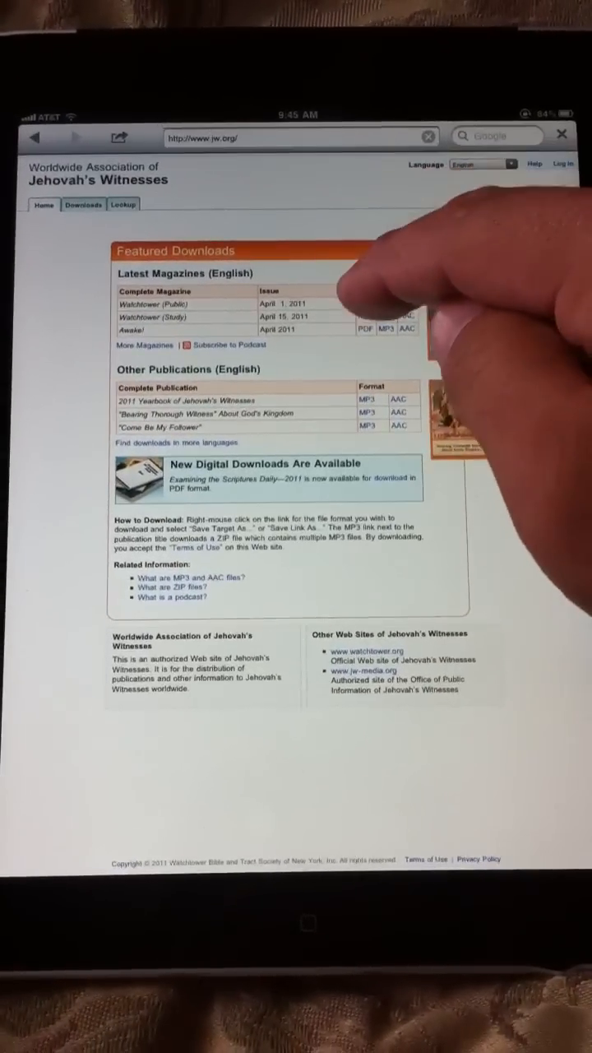
left_click(377, 320)
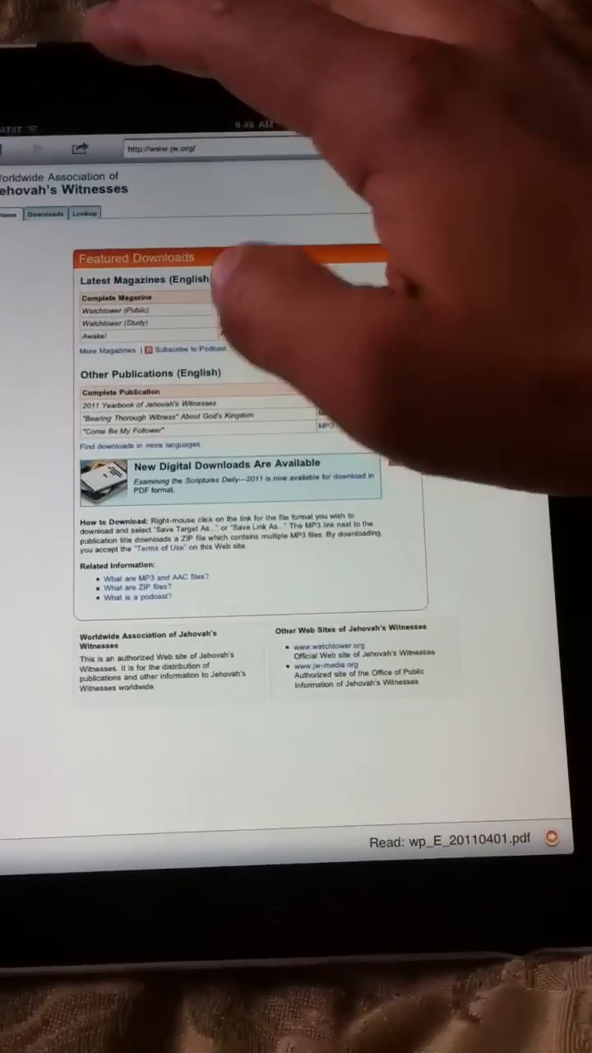
left_click(452, 842)
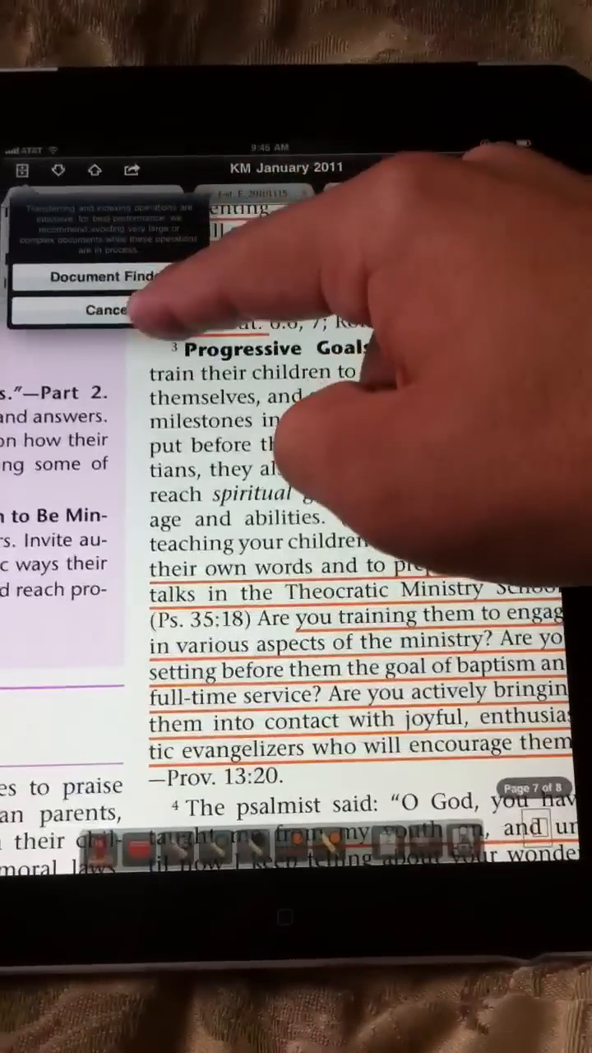
- Dismiss the transfer notice and leave for the iBooks PDFs shelf
left_click(103, 310)
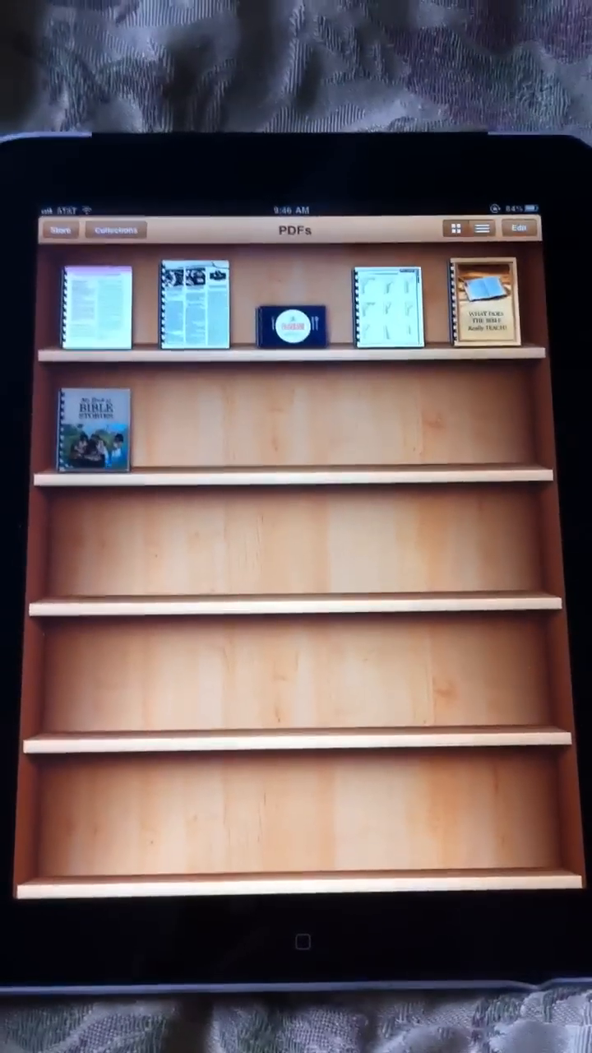
- Open My Book of Bible Stories and browse to page 244 about Paul
left_click(93, 430)
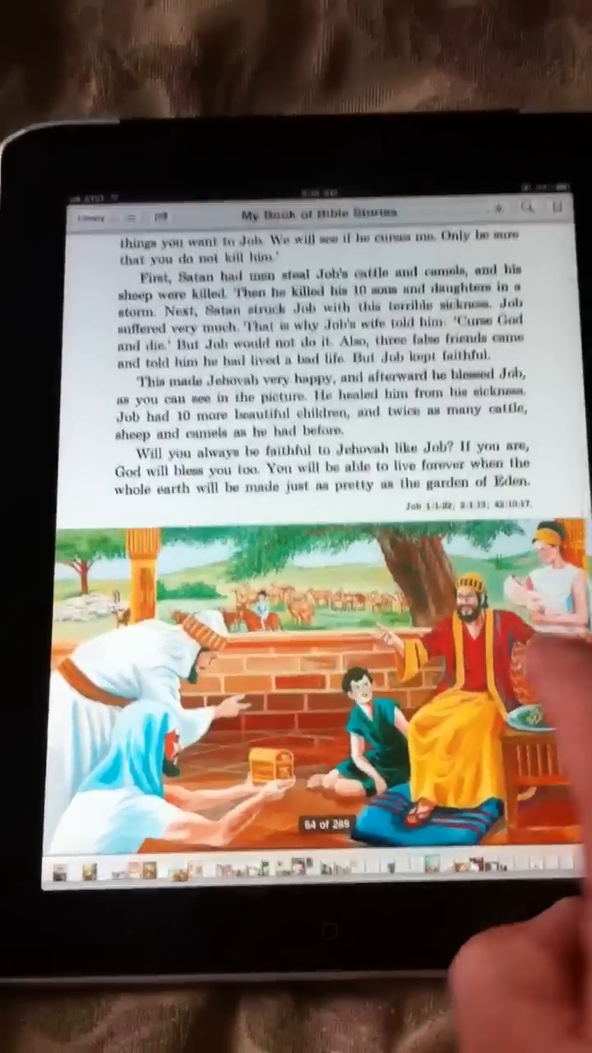
scroll("left", 3)
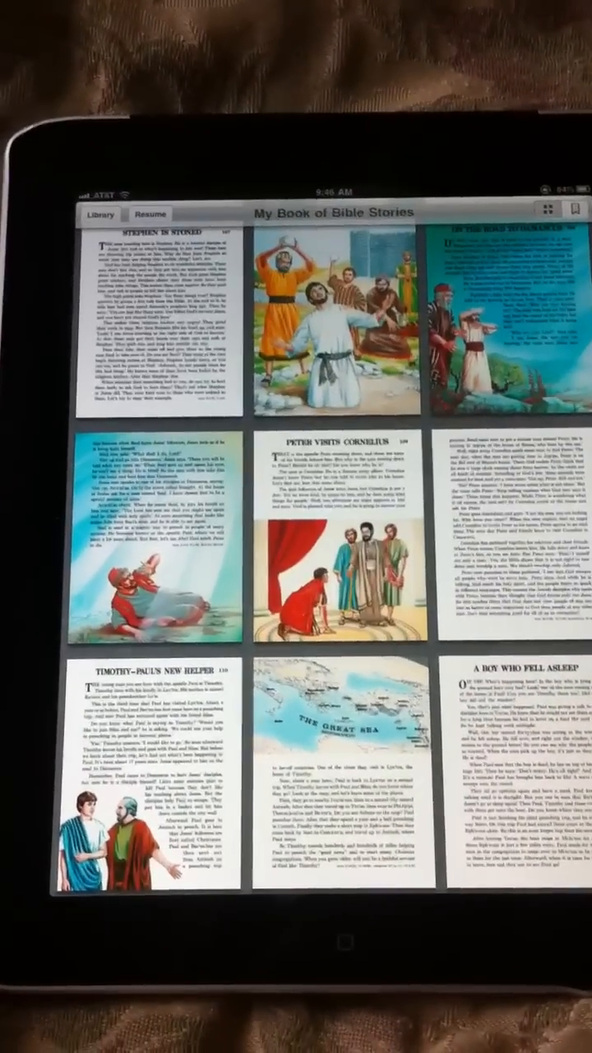
scroll("down", 3)
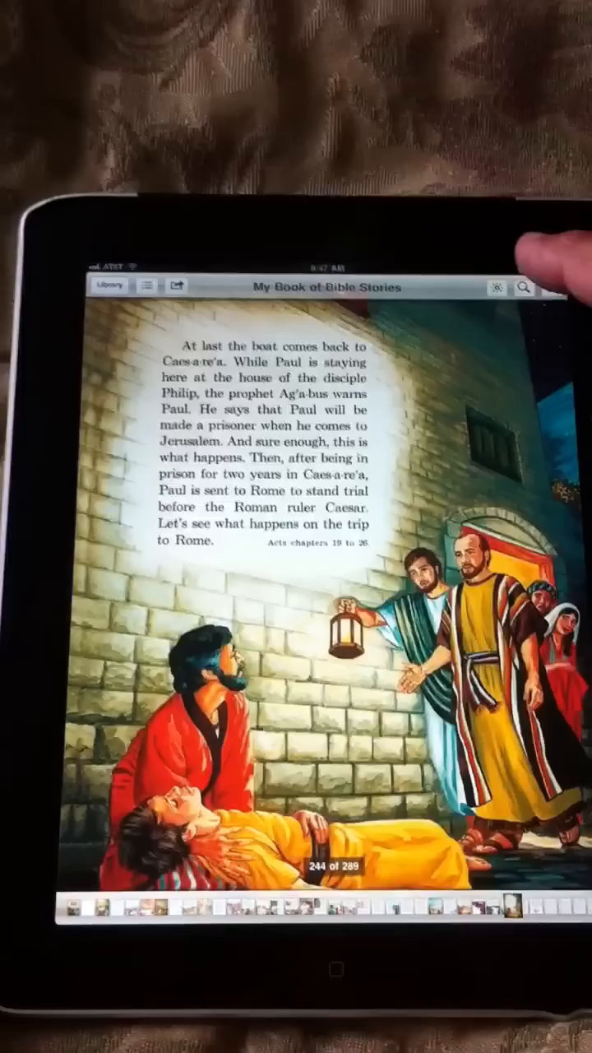
- Search the book for 'jesu' before returning to the home screen
left_click(523, 287)
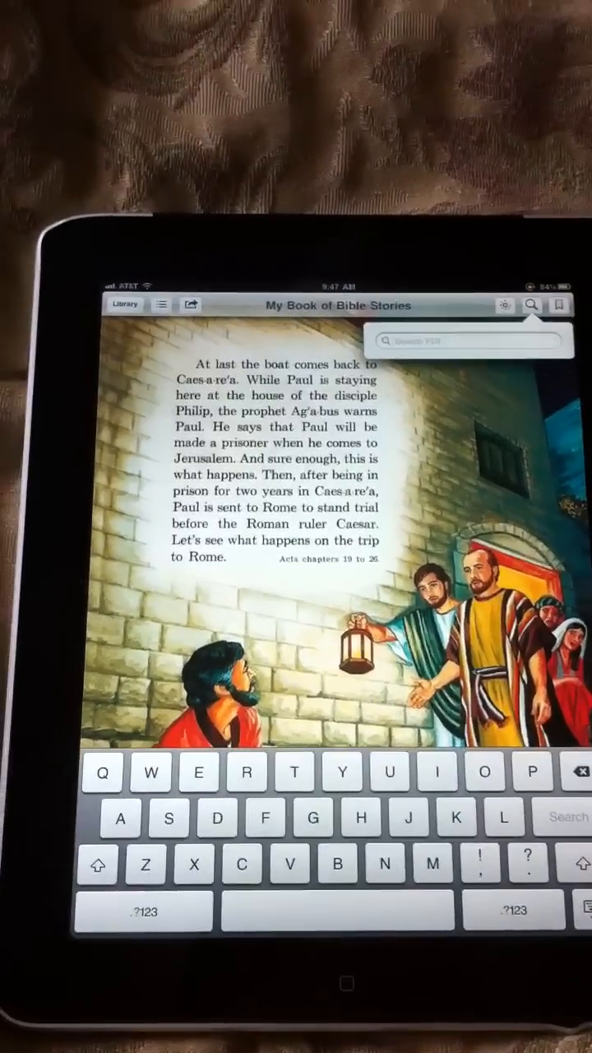
type("jesu")
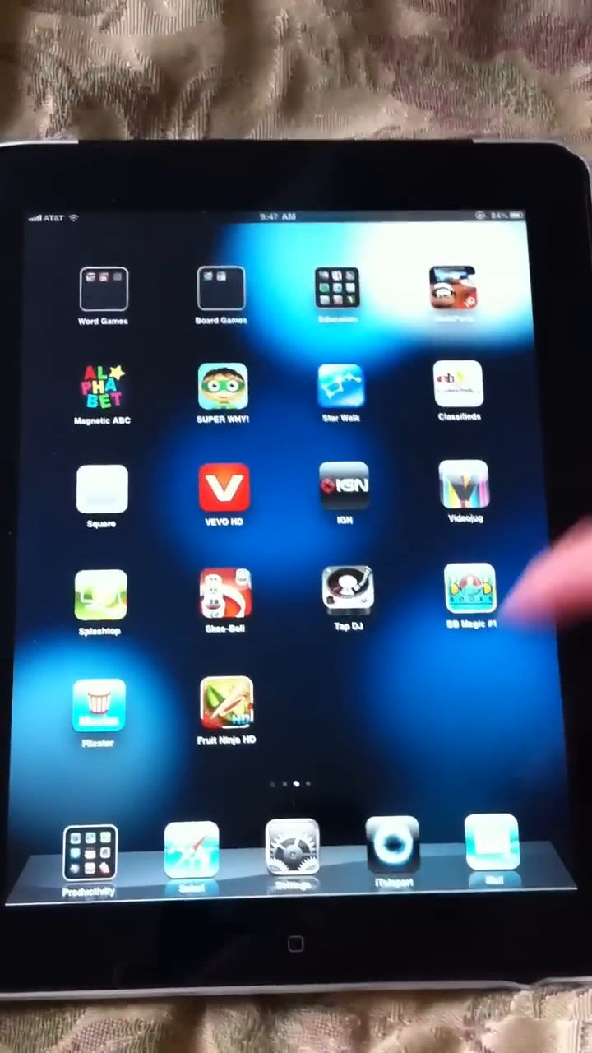
- Swipe the home screen and launch iTeleport from the dock
scroll("left", 3)
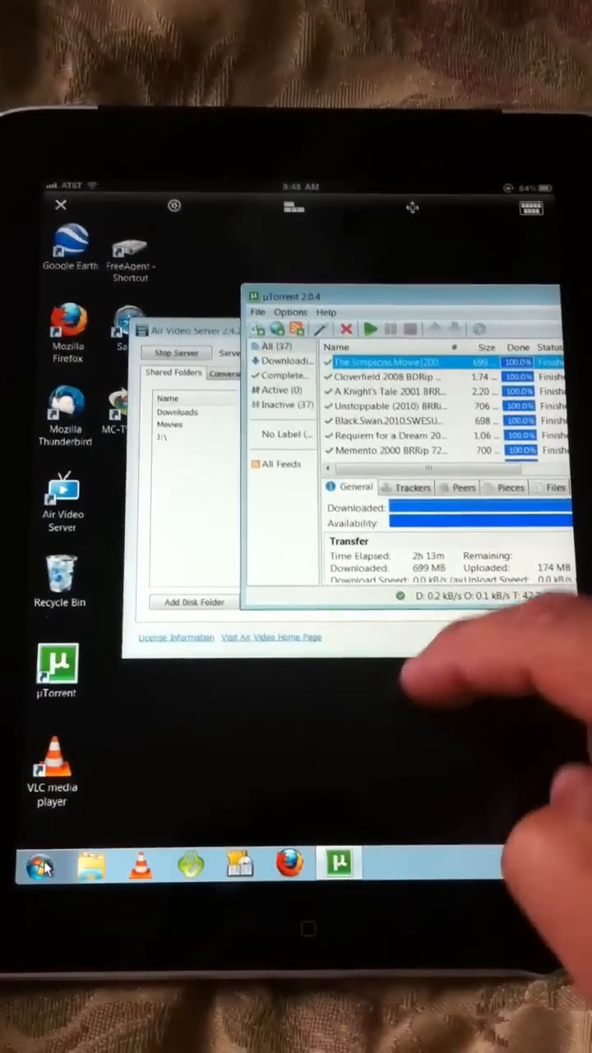
left_click(44, 864)
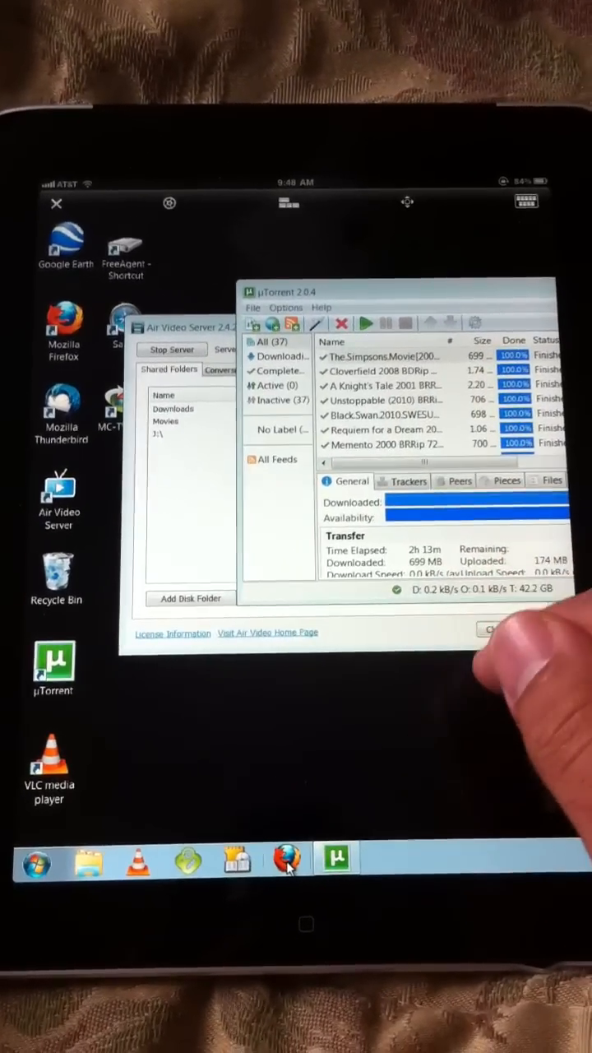
- Start Firefox from the remote Windows taskbar
left_click(286, 858)
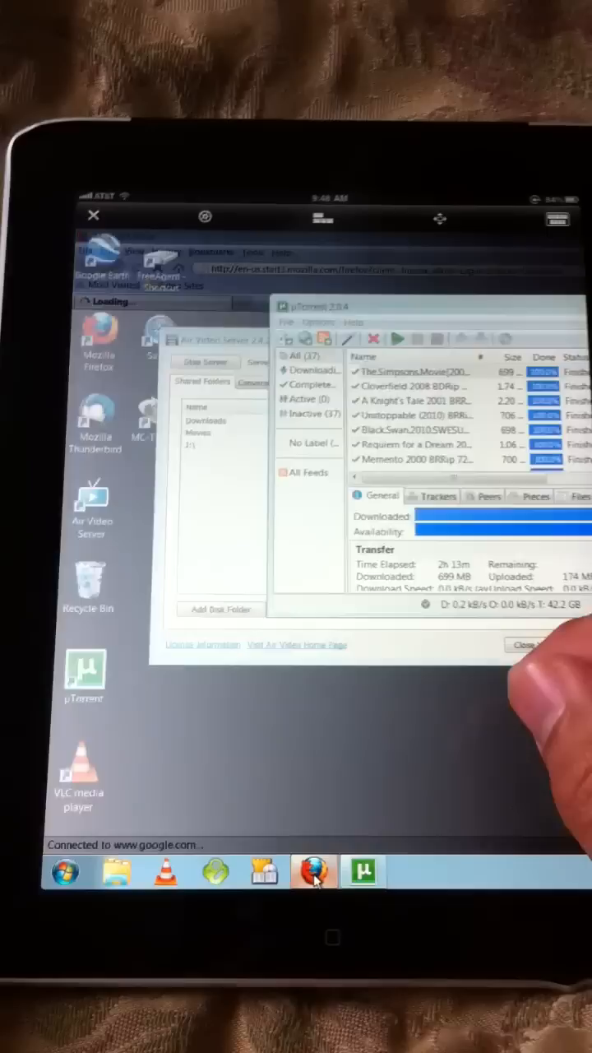